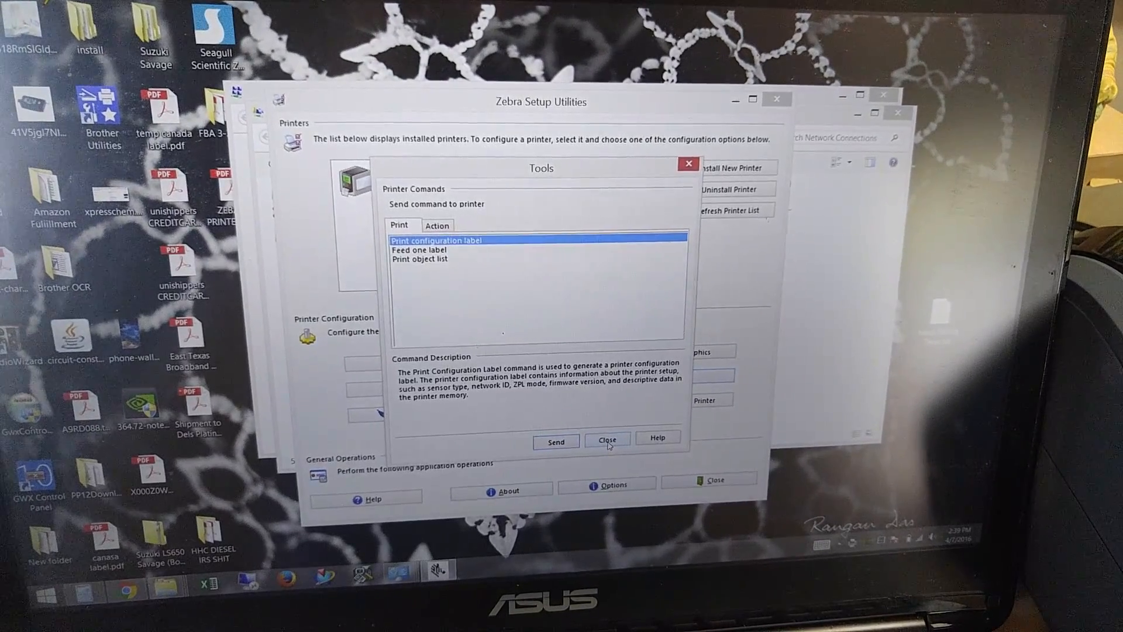
# Close the Tools printer commands window to reveal the two installed ZDesigner GX420d printers.
pyautogui.click(606, 439)
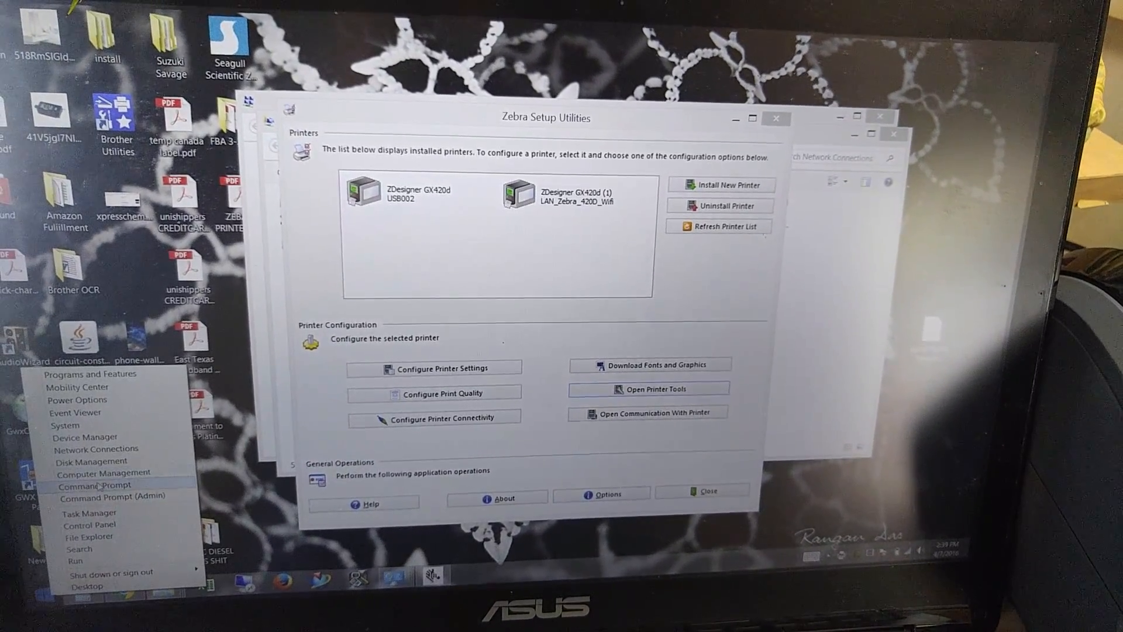
# Open Control Panel's Devices and Printers and scroll down to the Printers group.
pyautogui.click(89, 524)
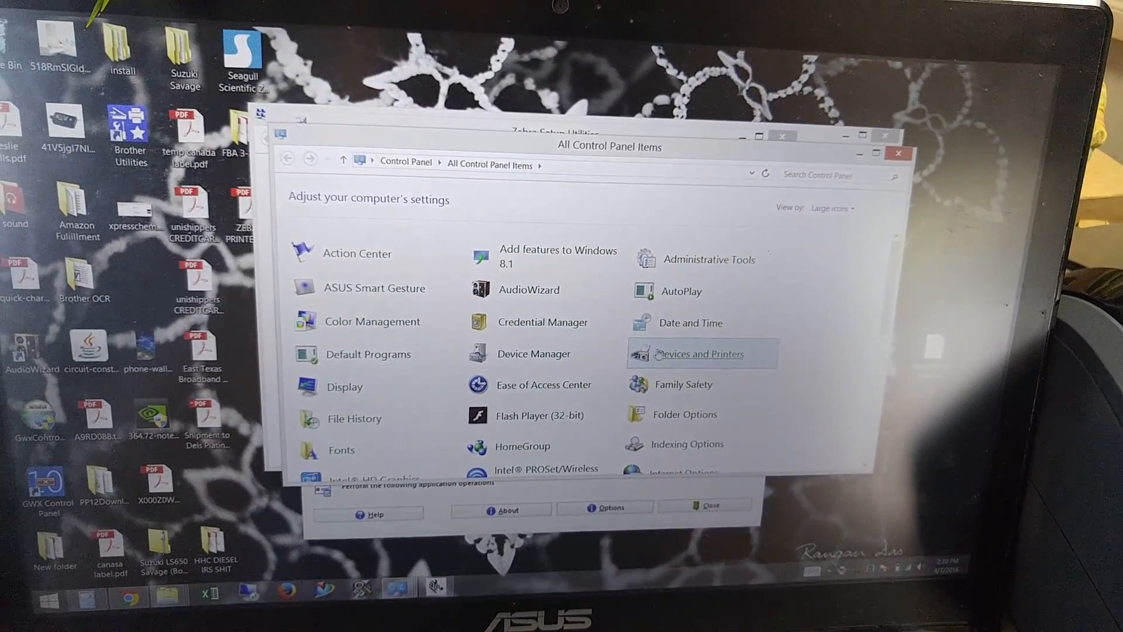
pyautogui.click(701, 353)
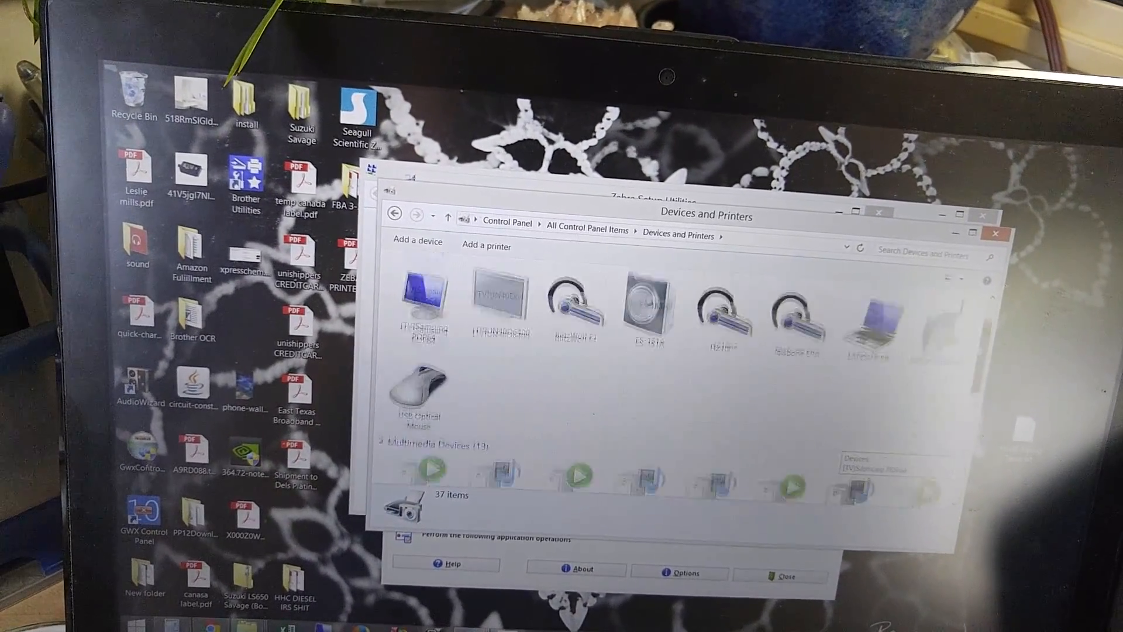
pyautogui.scroll(-3)
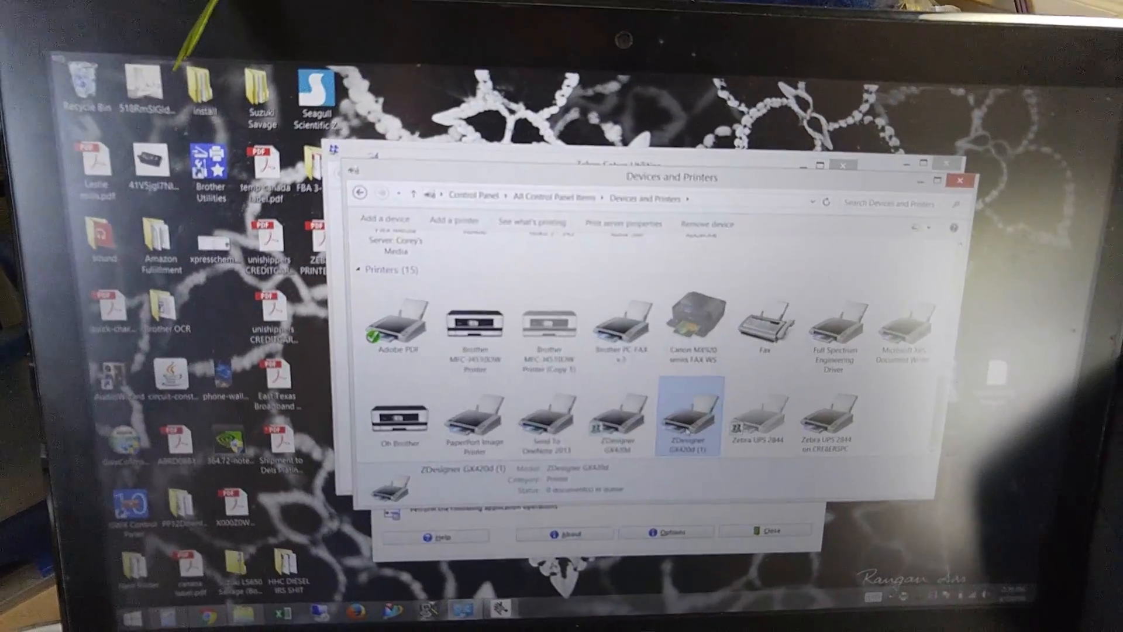
pyautogui.rightClick(690, 418)
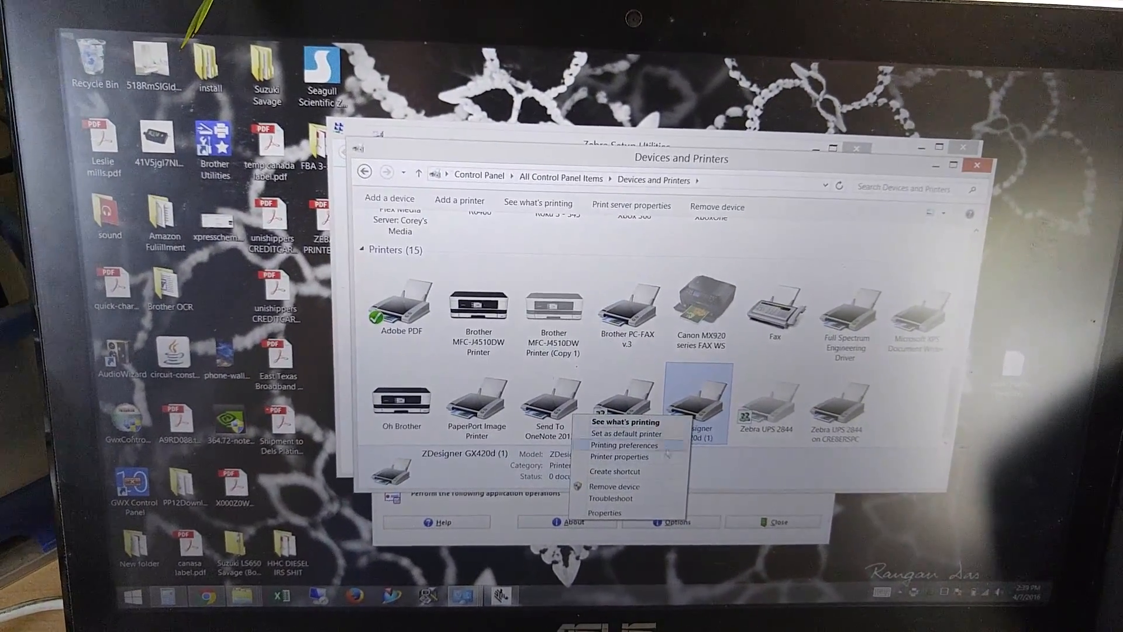
pyautogui.click(603, 512)
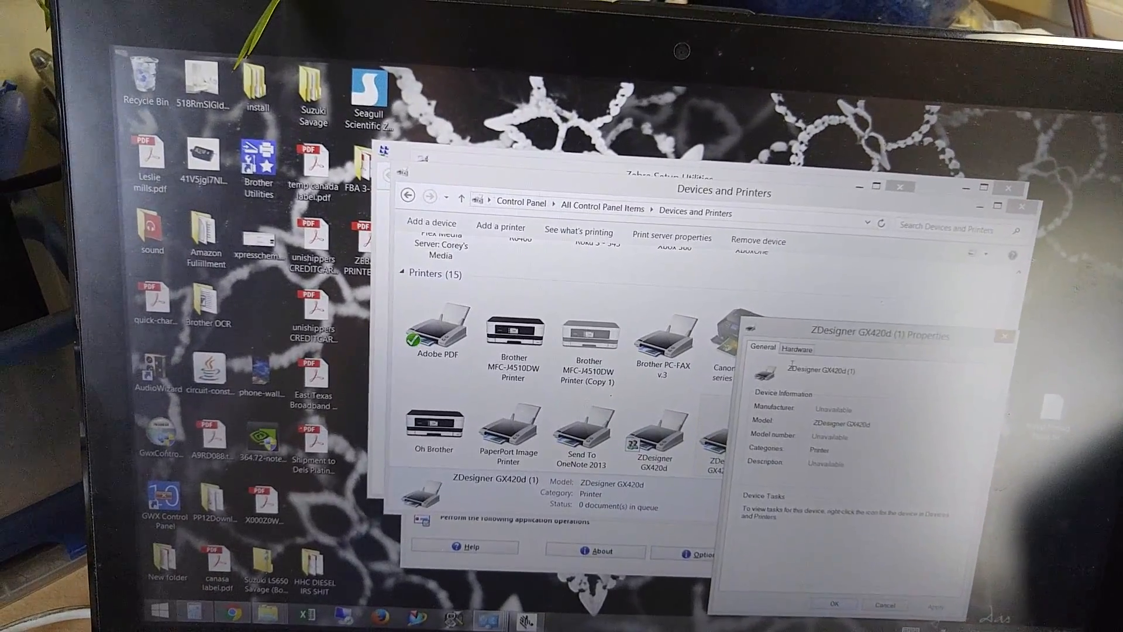
pyautogui.click(797, 354)
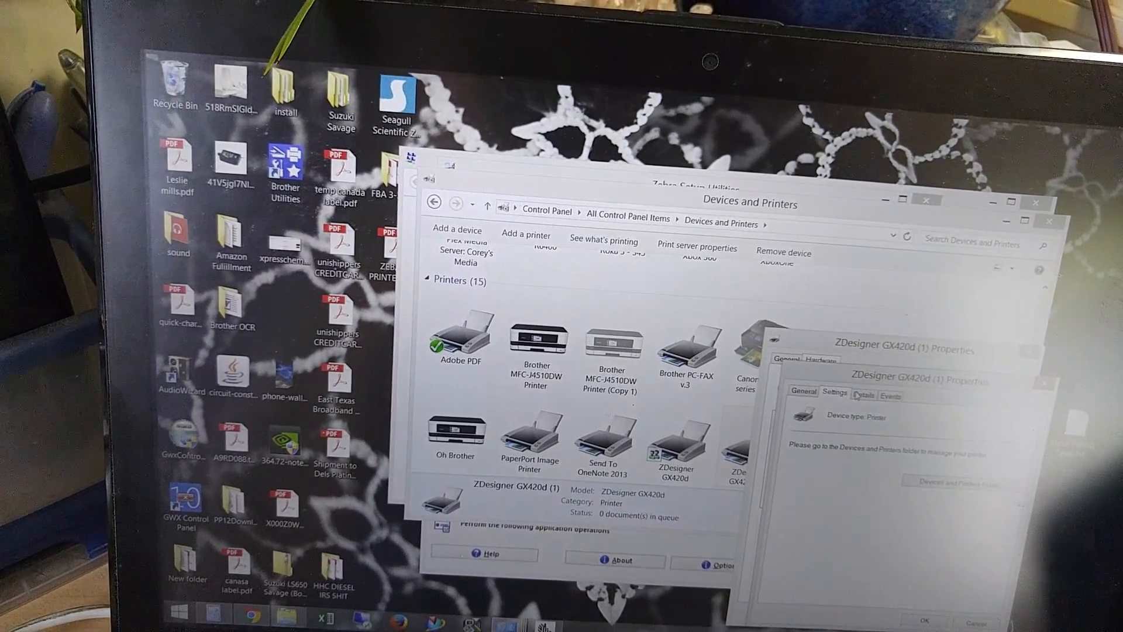
pyautogui.click(864, 399)
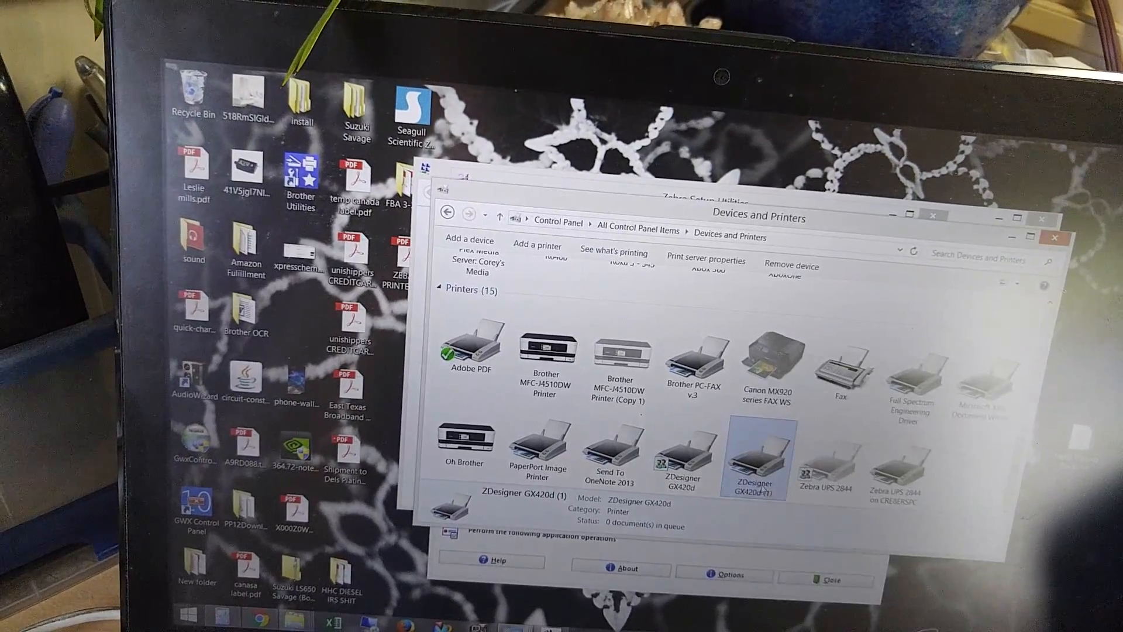
pyautogui.rightClick(763, 455)
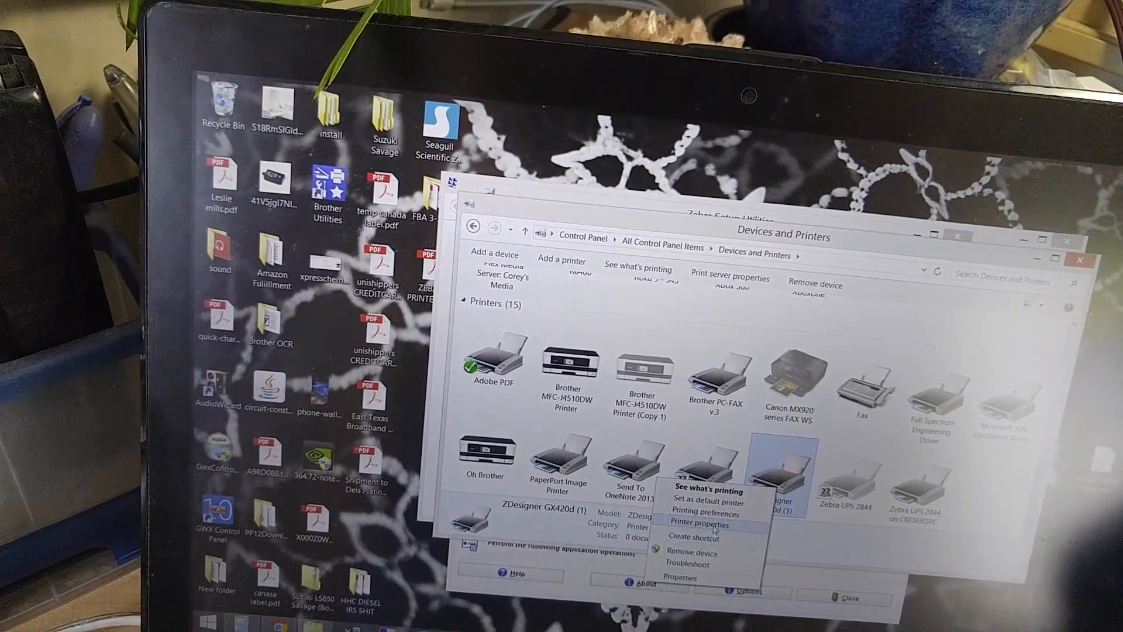
# Open ZDesigner GX420d (1) Printer properties and start retyping its name as Zebra 420.
pyautogui.click(700, 523)
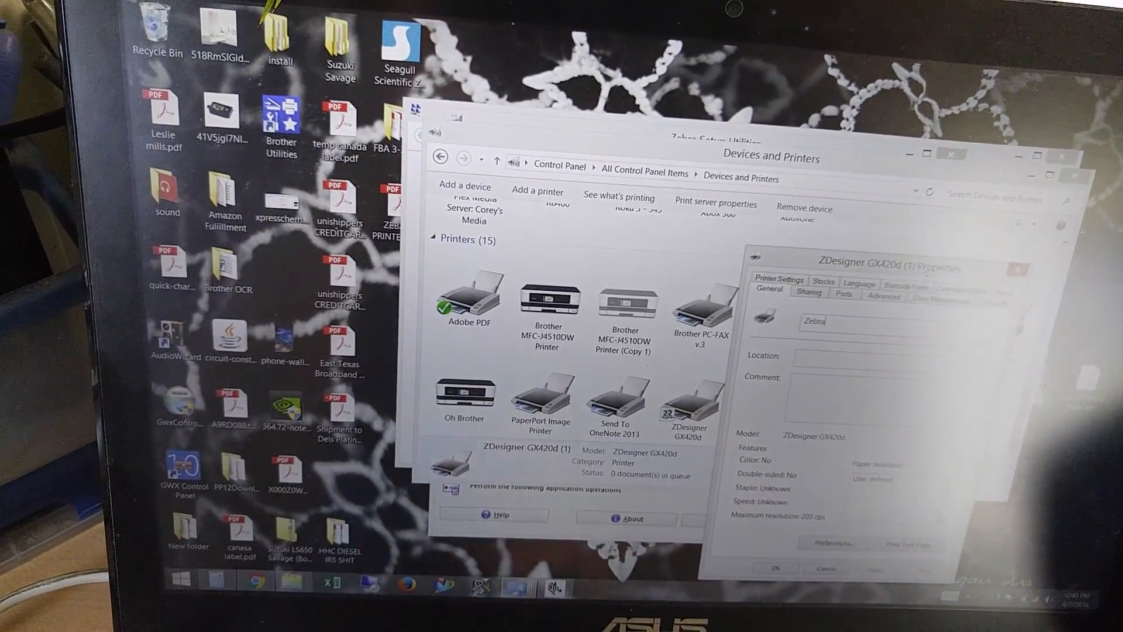
pyautogui.write('420l')
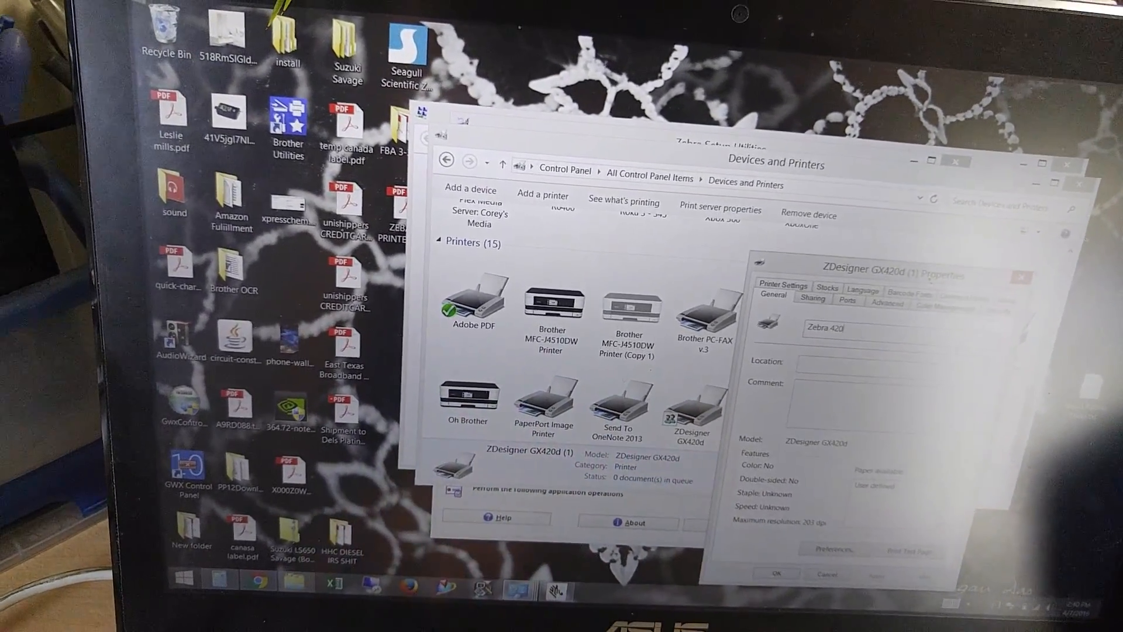